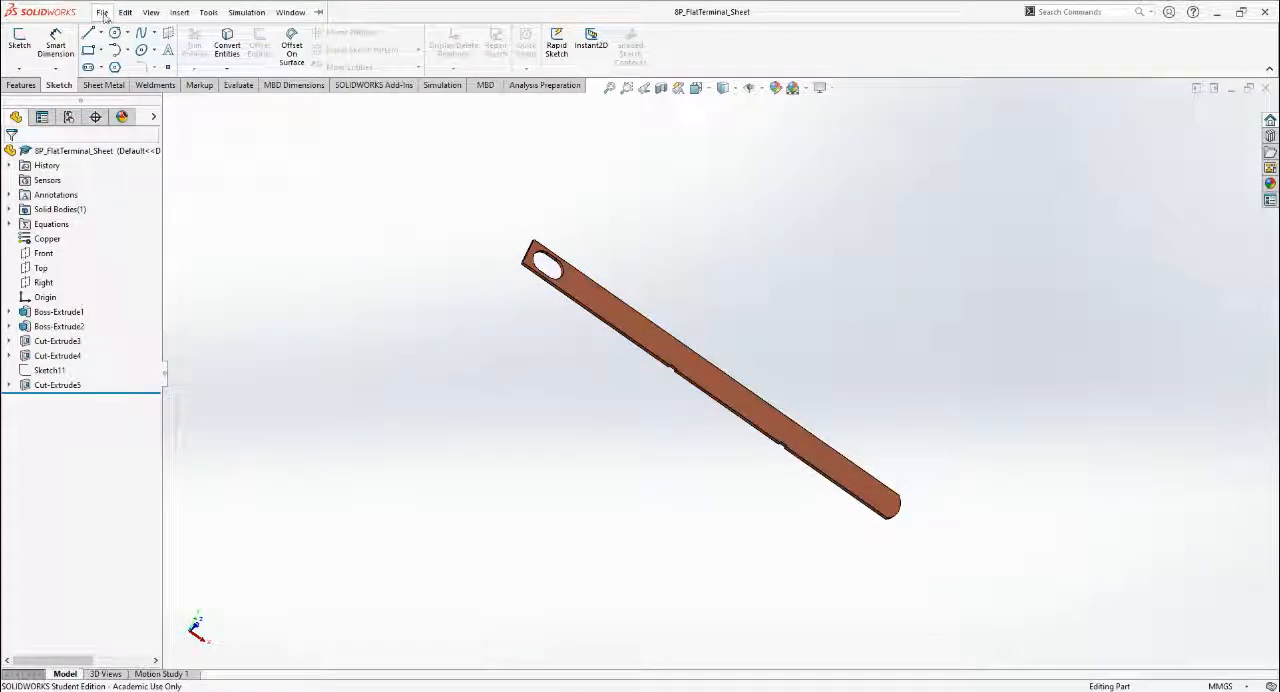
Create a new assembly document and insert the flat terminal part as its first component
{"action": "left_click", "coordinate": [120, 12]}
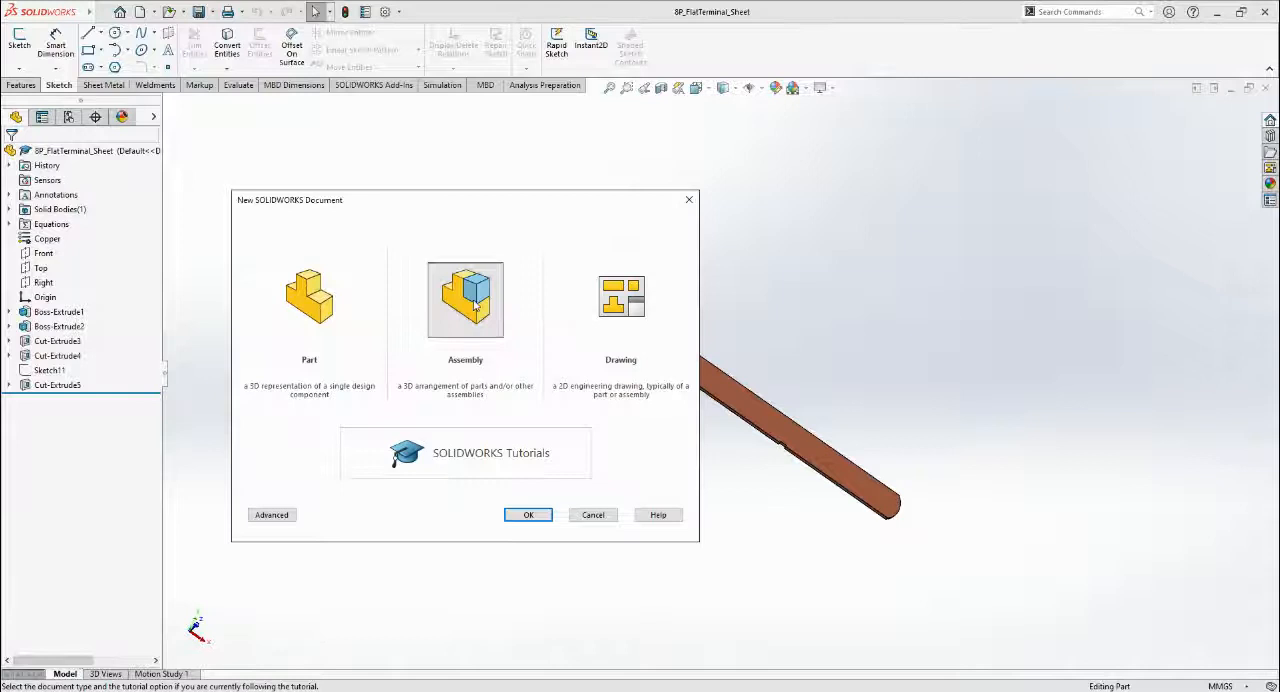
{"action": "left_click", "coordinate": [528, 514]}
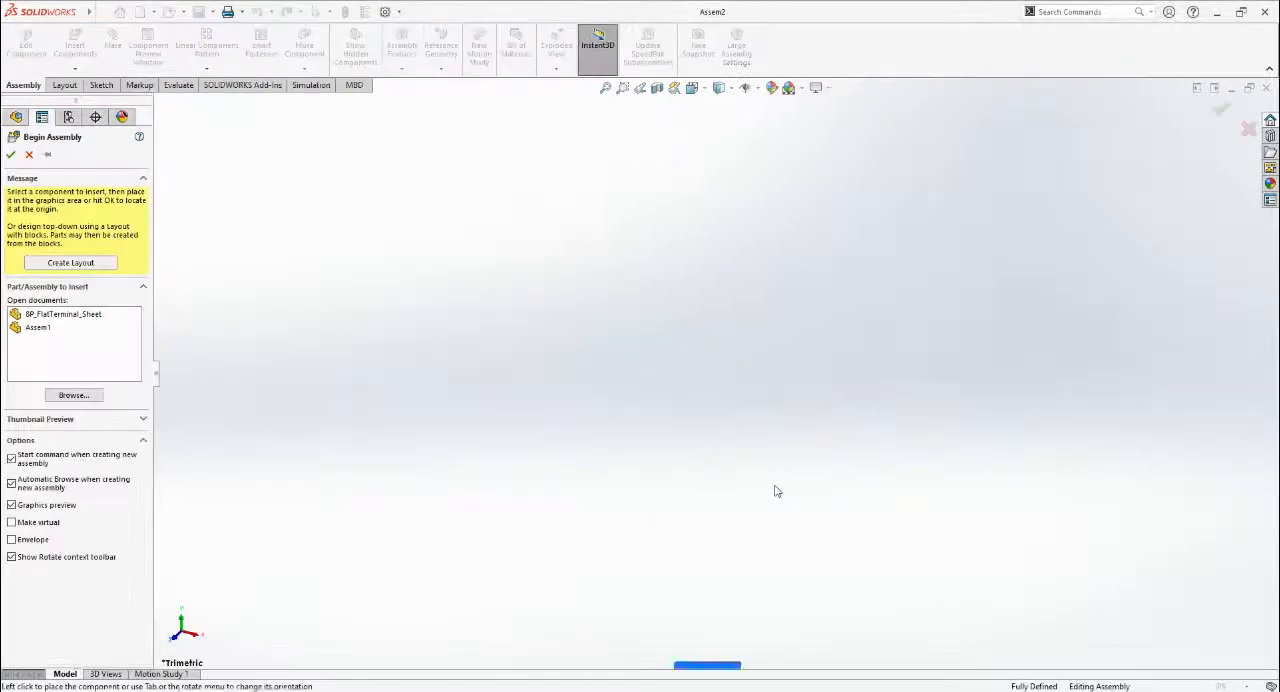
{"action": "left_click", "coordinate": [64, 314]}
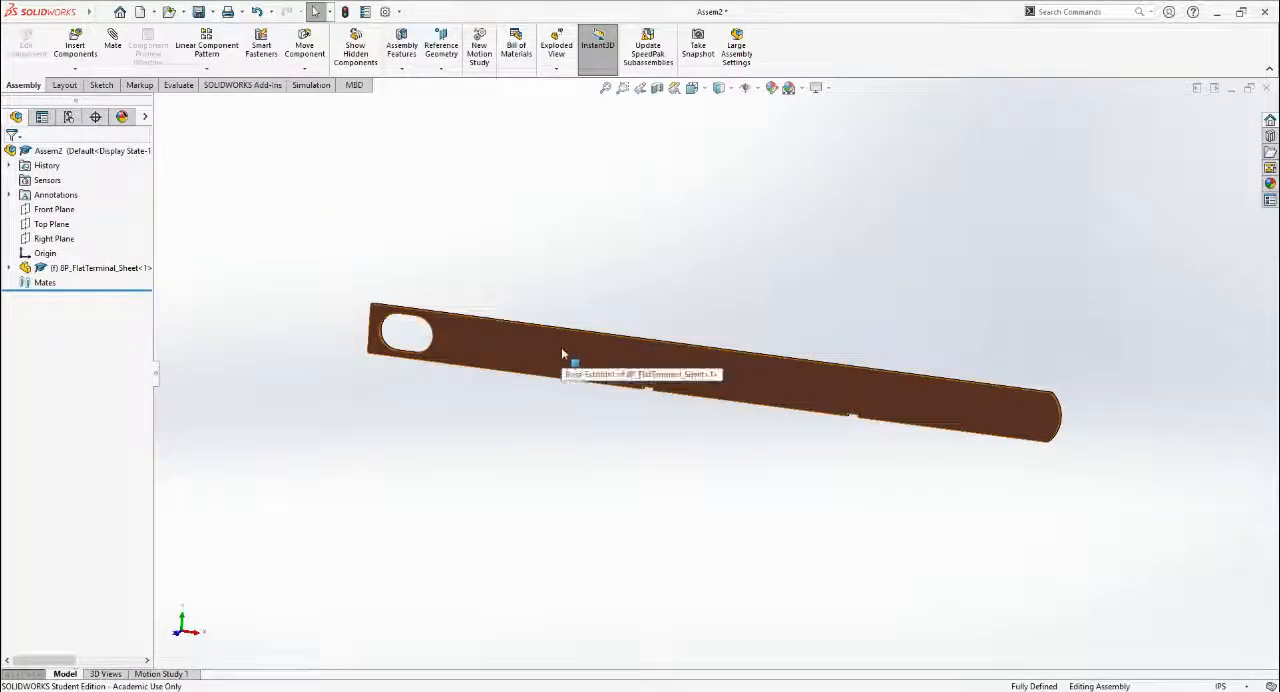
{"action": "left_click", "coordinate": [600, 350]}
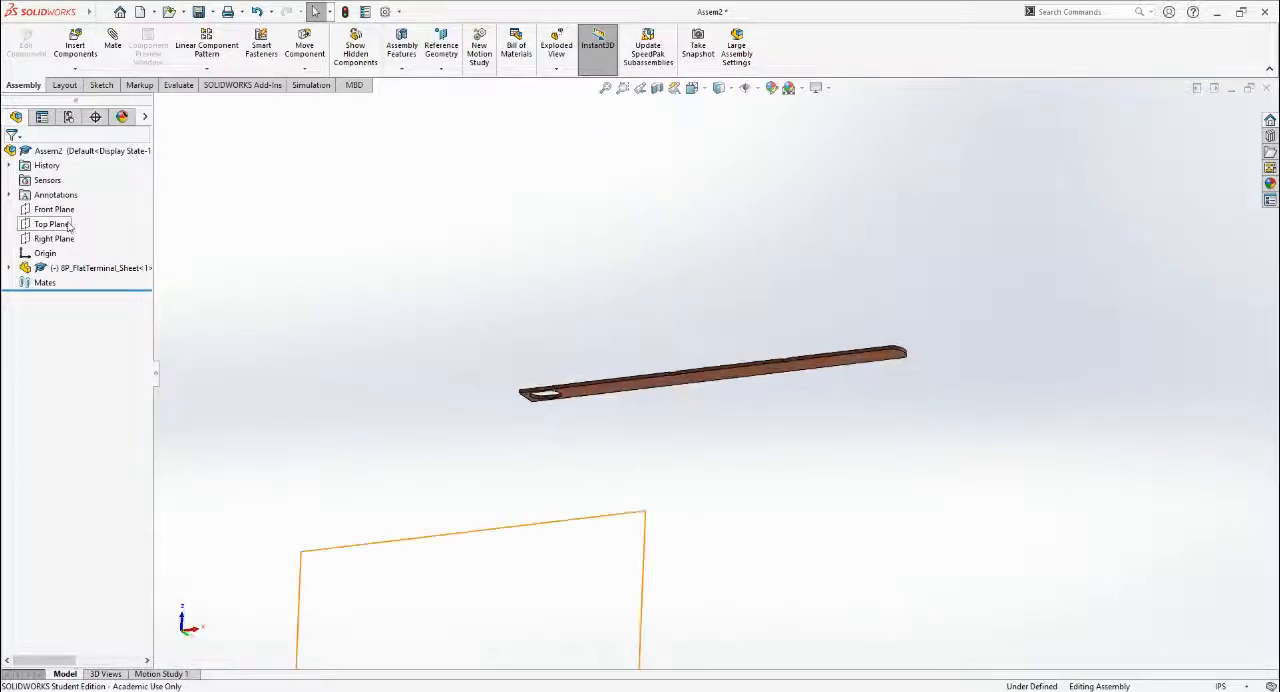
{"action": "left_click", "coordinate": [54, 208]}
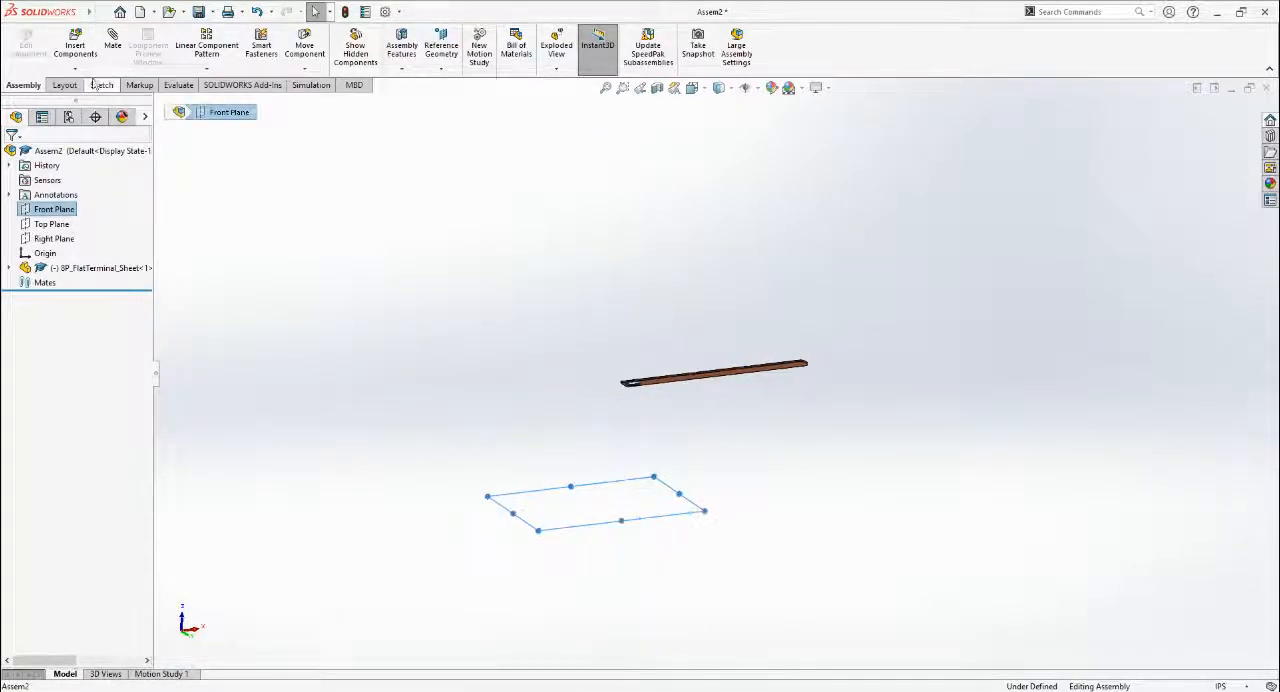
{"action": "left_click", "coordinate": [112, 44]}
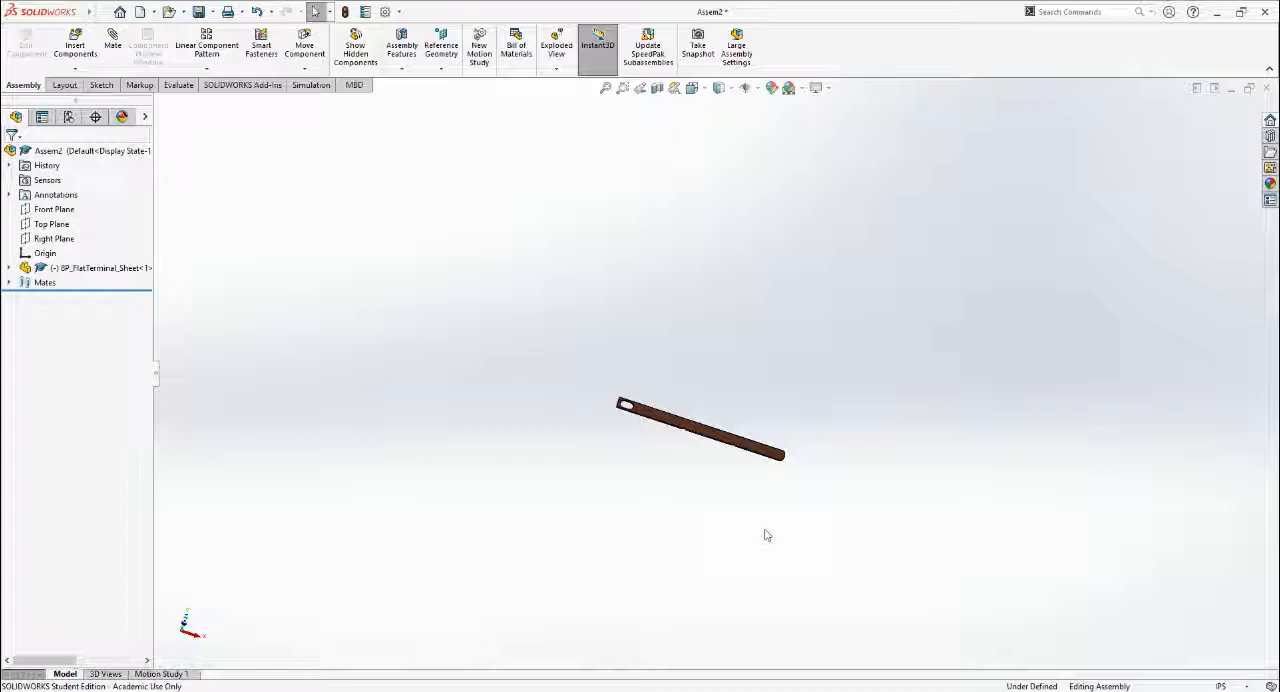
{"action": "mouse_move", "coordinate": [976, 458]}
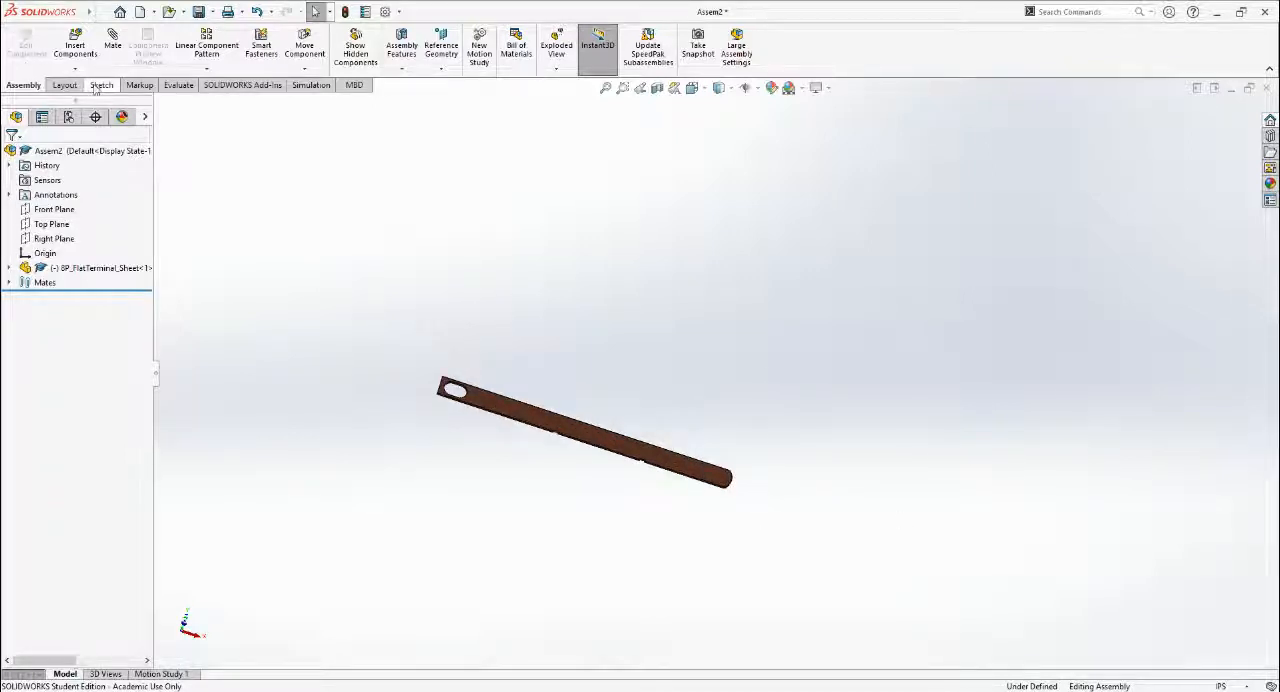
Start Sketch1 on the Front Plane and begin a corner rectangle for the sheet outline
{"action": "left_click", "coordinate": [100, 84]}
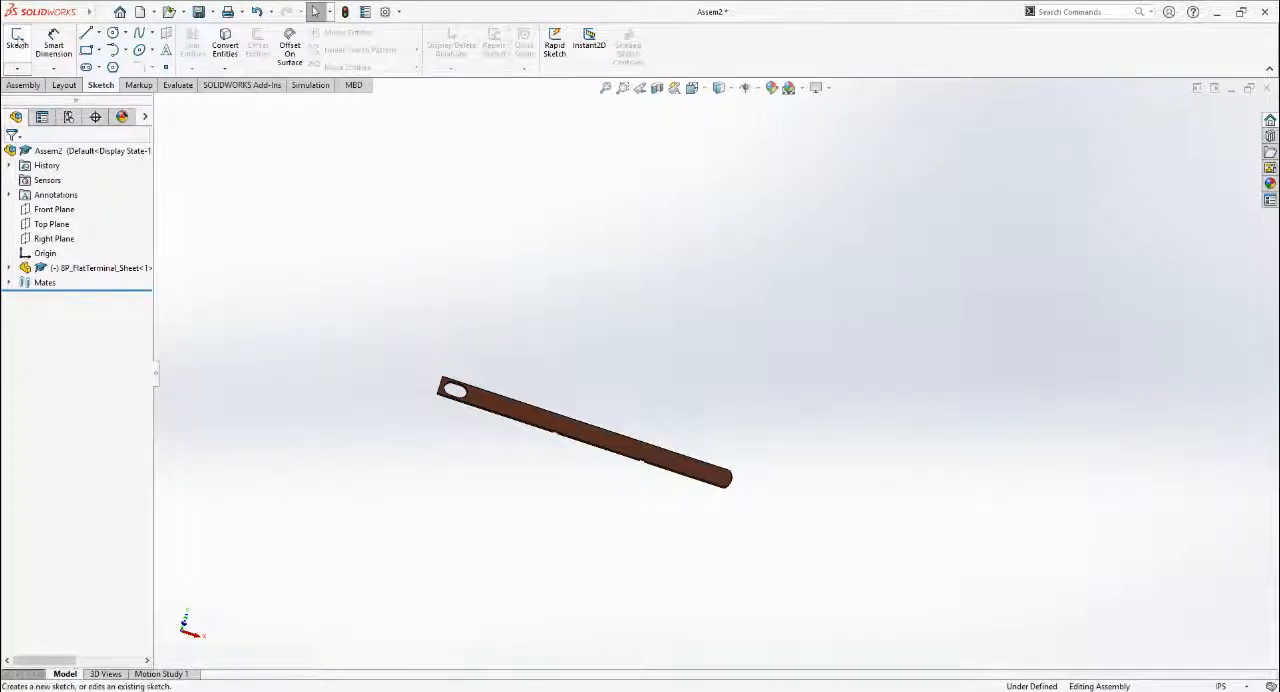
{"action": "left_click", "coordinate": [16, 40]}
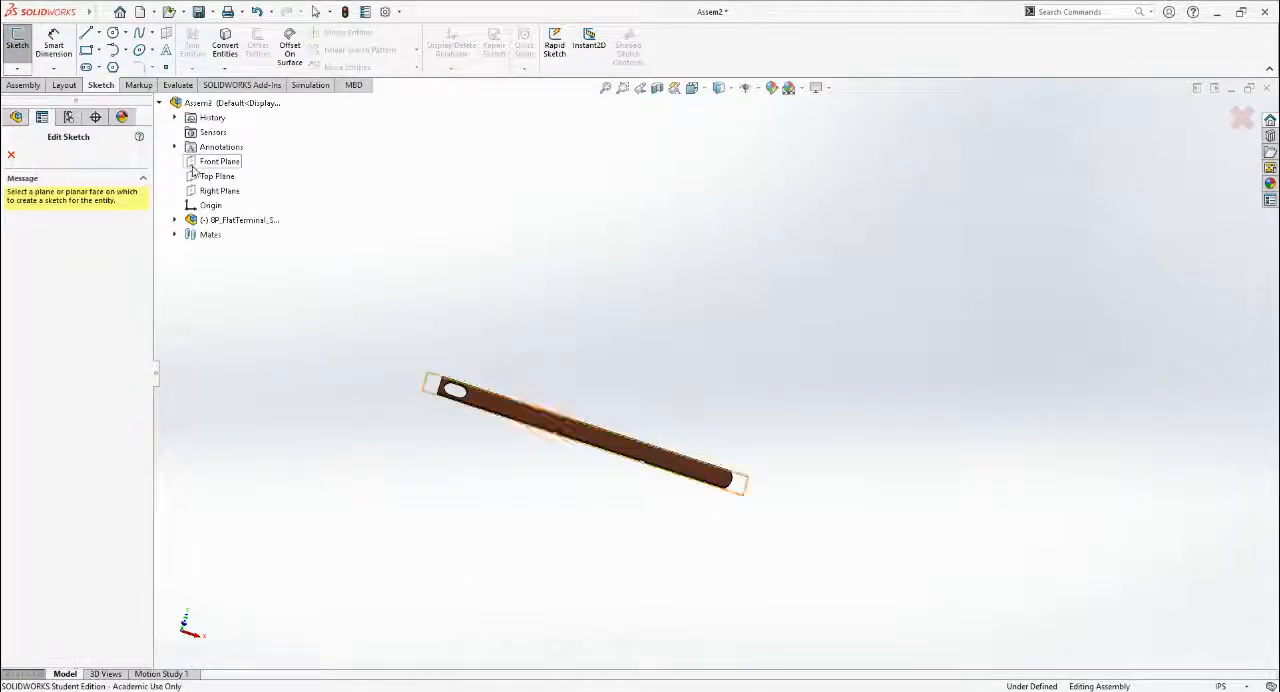
{"action": "left_click", "coordinate": [220, 160]}
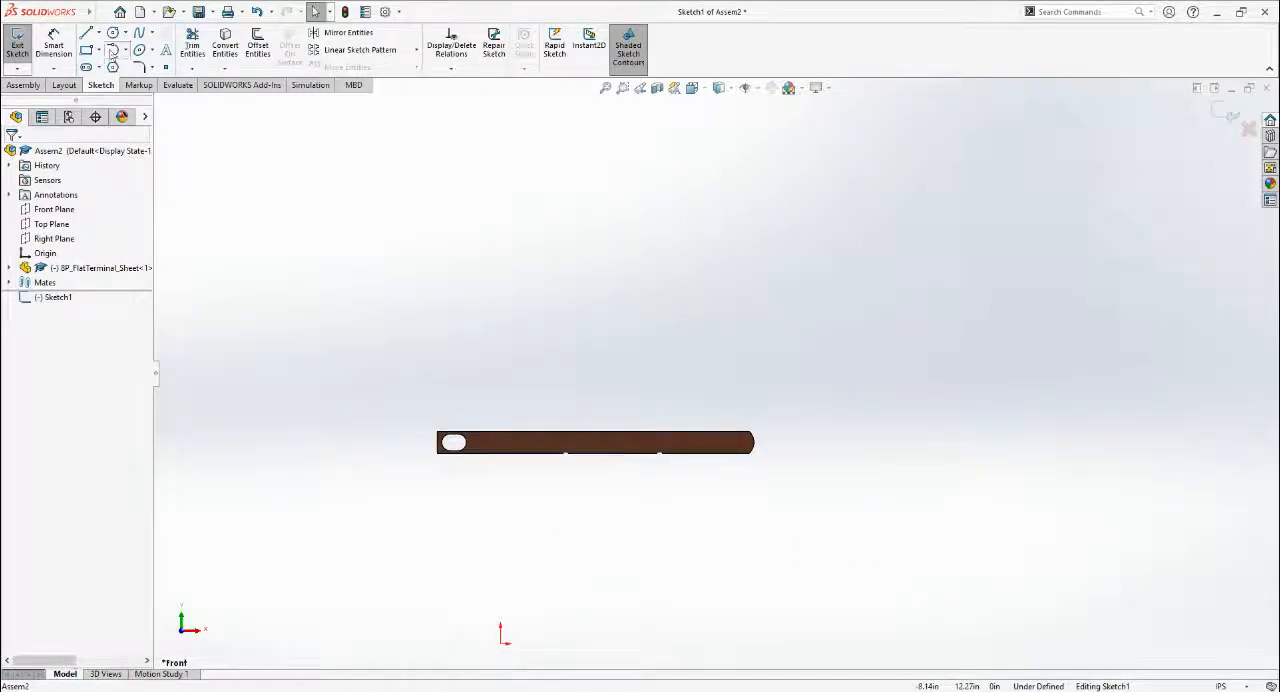
{"action": "left_click", "coordinate": [88, 48]}
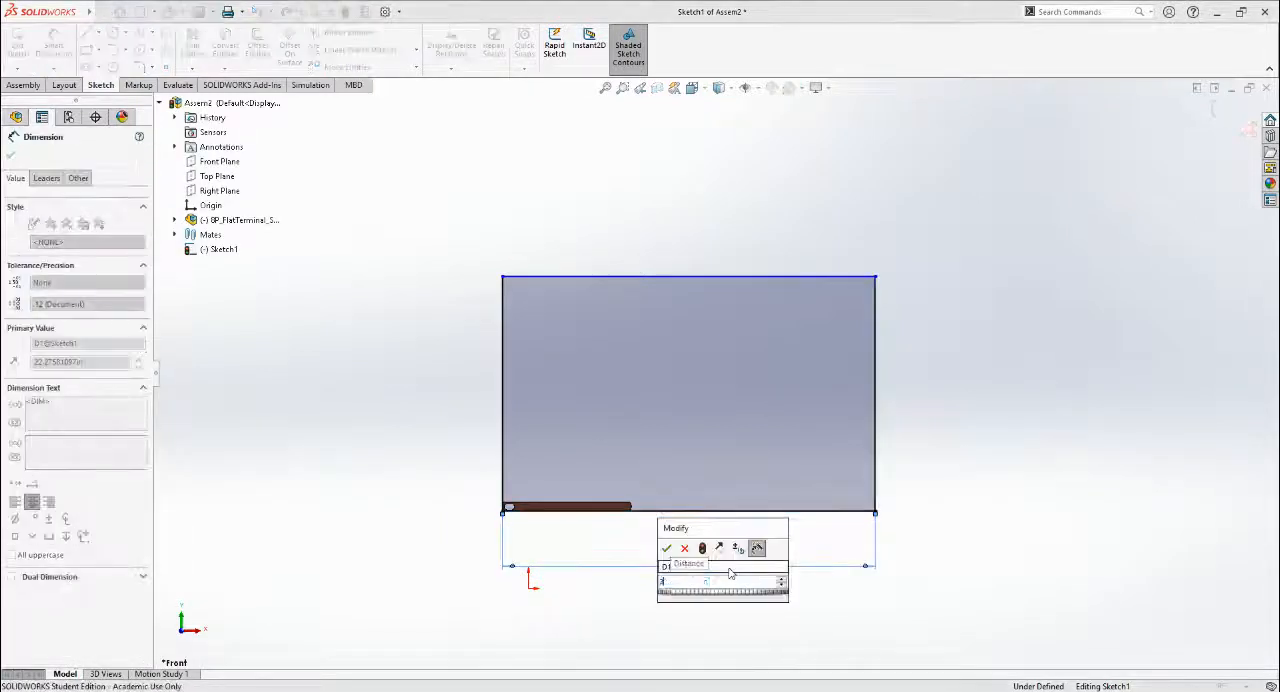
Dimension the rectangle to 36 wide by 36 high and finish the square sketch
{"action": "left_click", "coordinate": [666, 548]}
{"action": "type", "text": "3ft"}
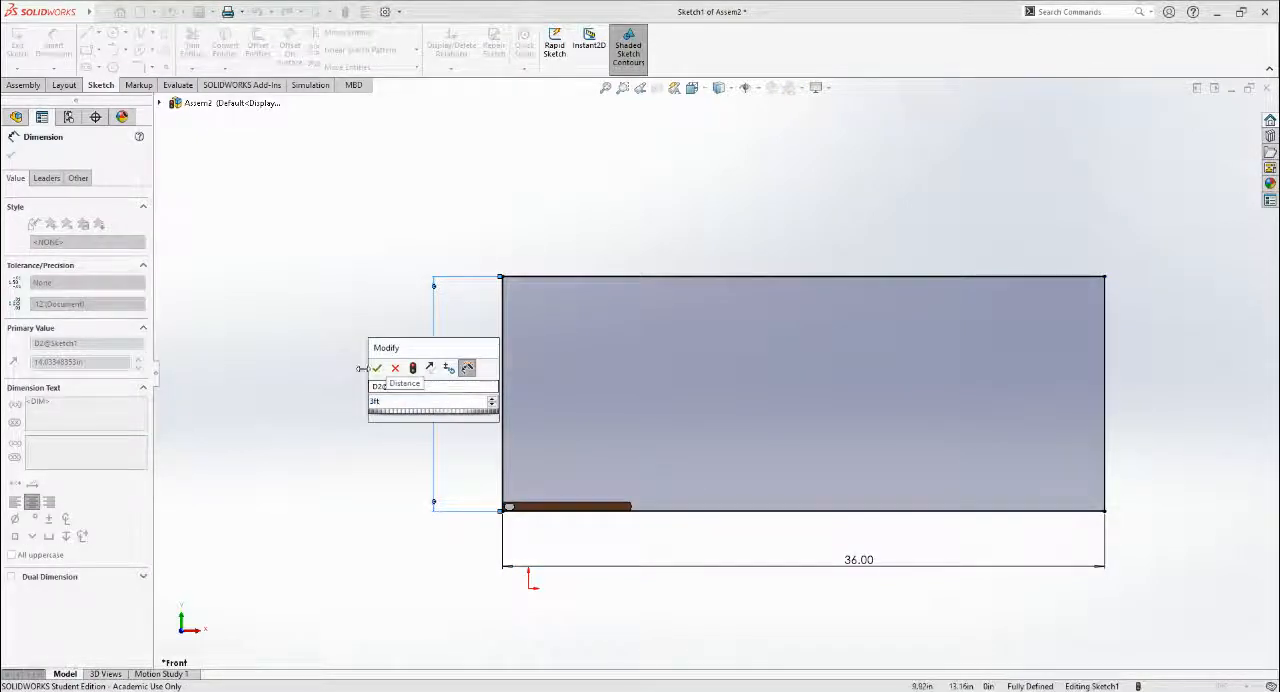
{"action": "left_click", "coordinate": [376, 368]}
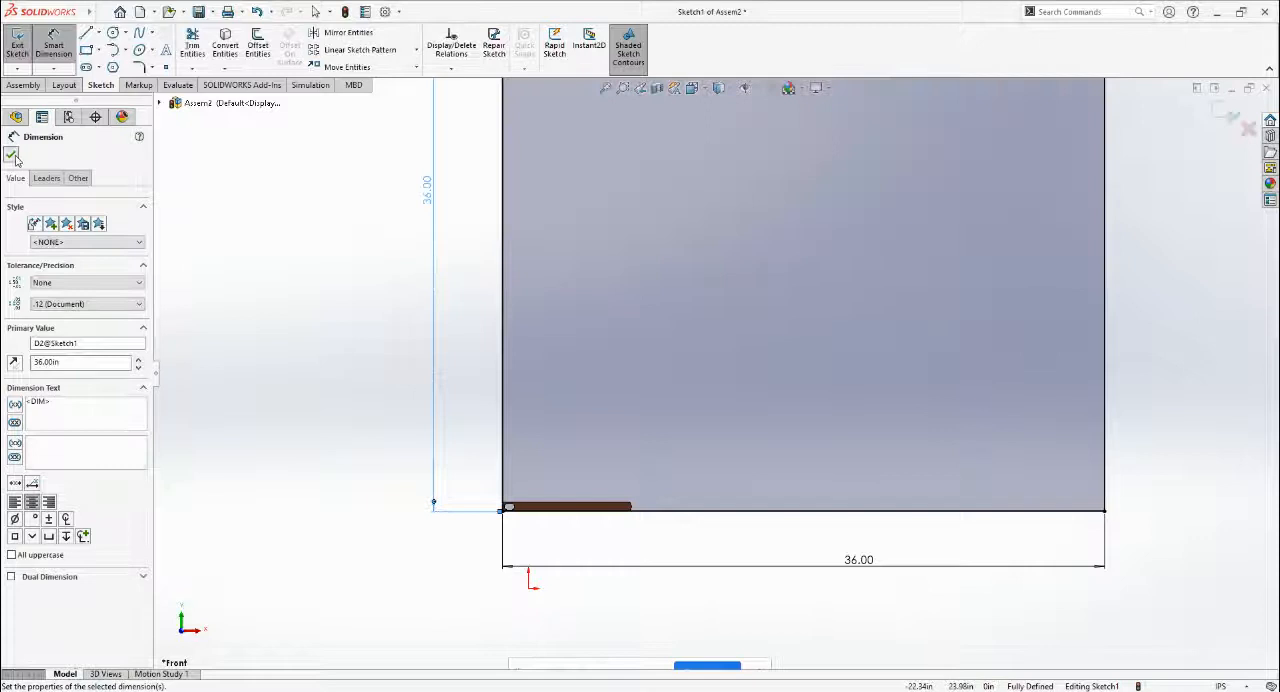
{"action": "left_click", "coordinate": [14, 156]}
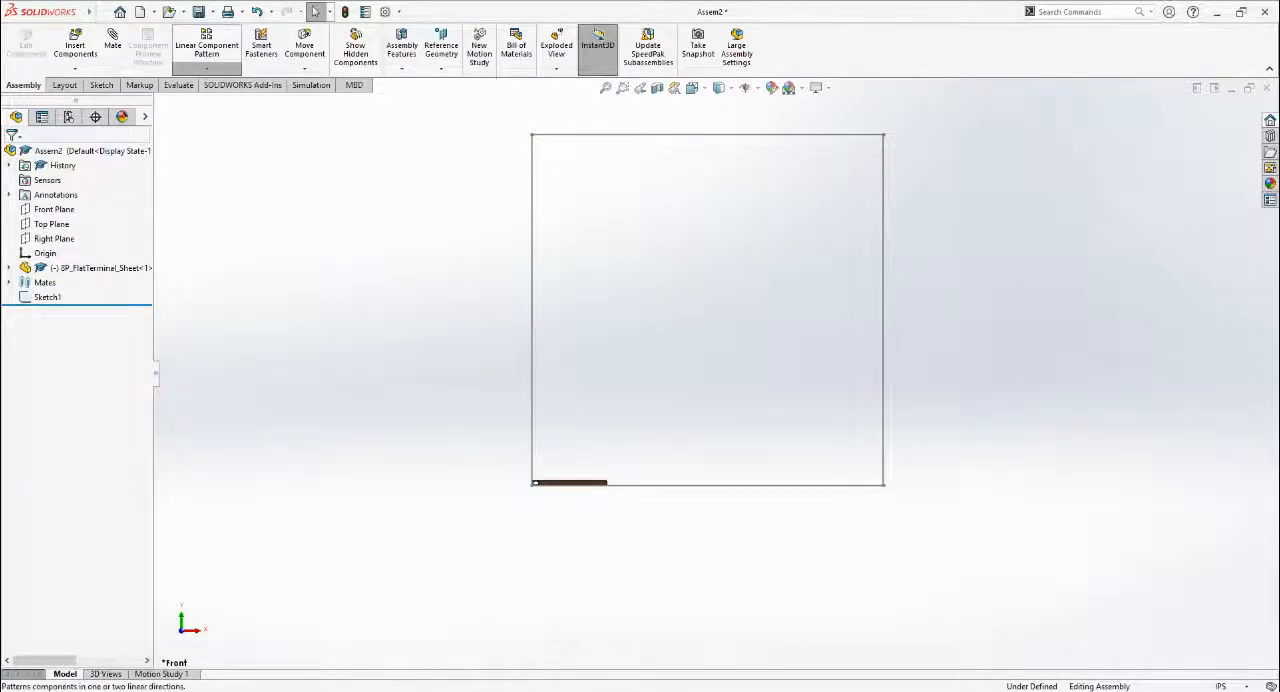
Begin a Linear Component Pattern along the square's sketch lines with the terminal as the patterned component
{"action": "left_click", "coordinate": [206, 44]}
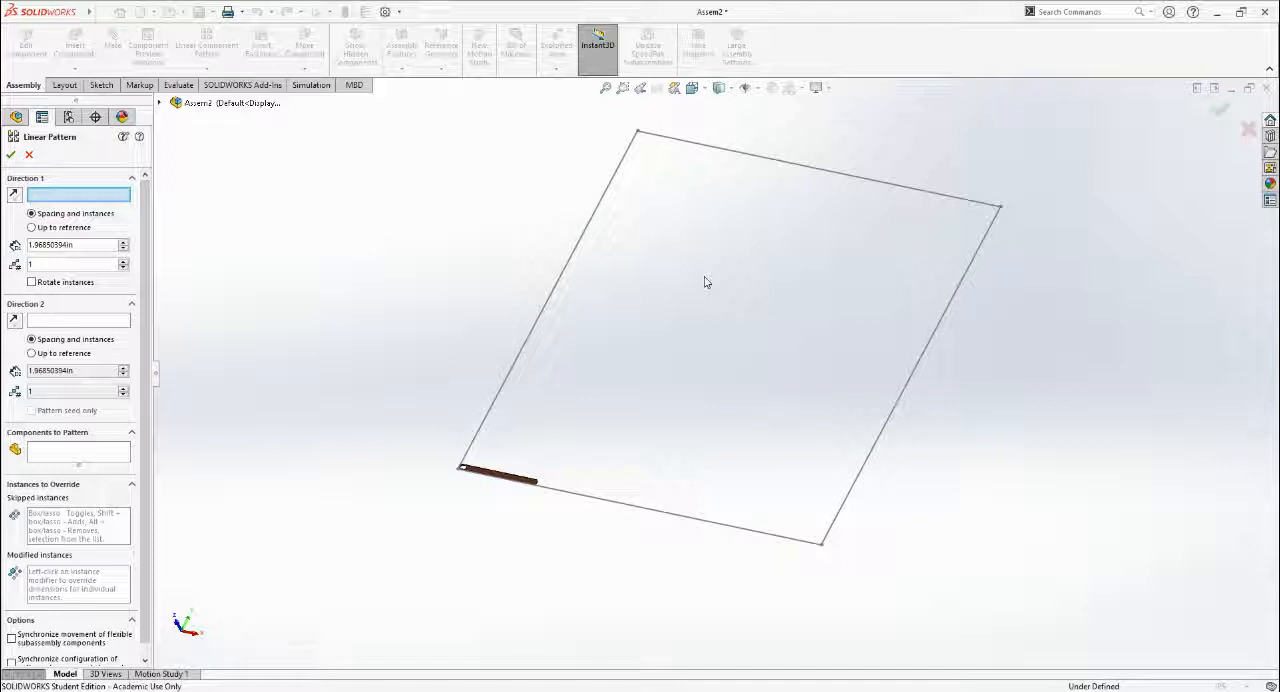
{"action": "mouse_move", "coordinate": [676, 296]}
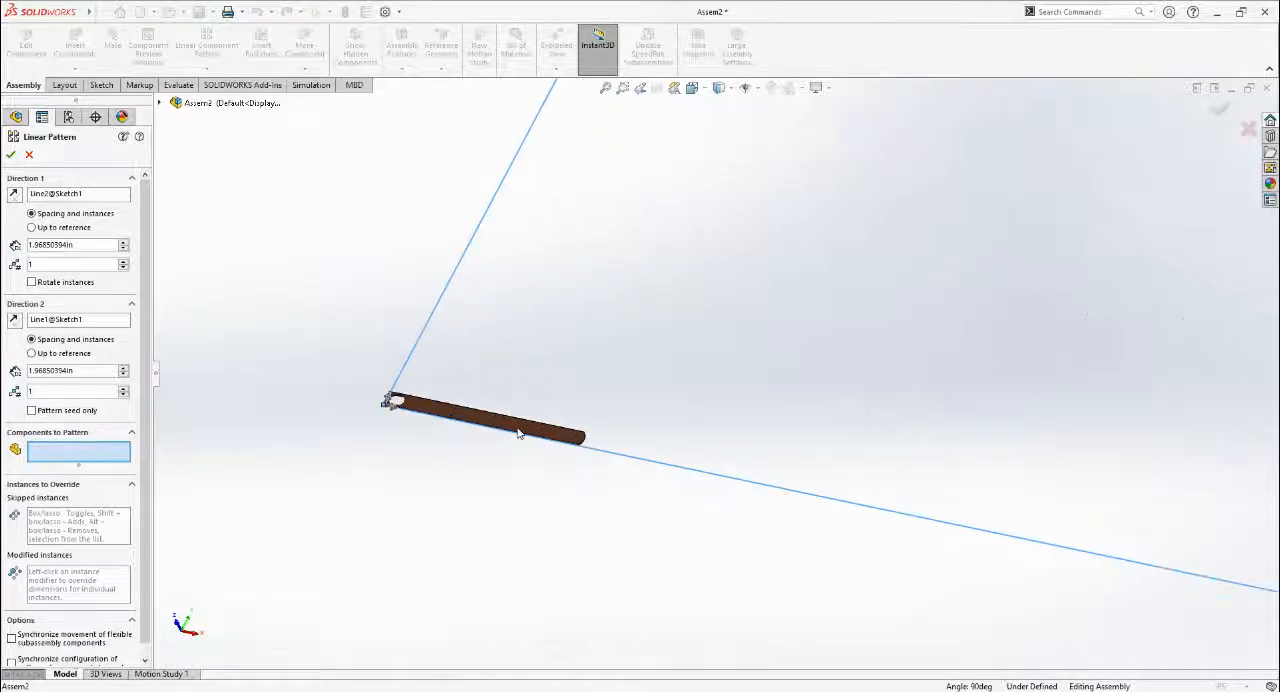
{"action": "left_click", "coordinate": [484, 420]}
{"action": "type", "text": "46"}
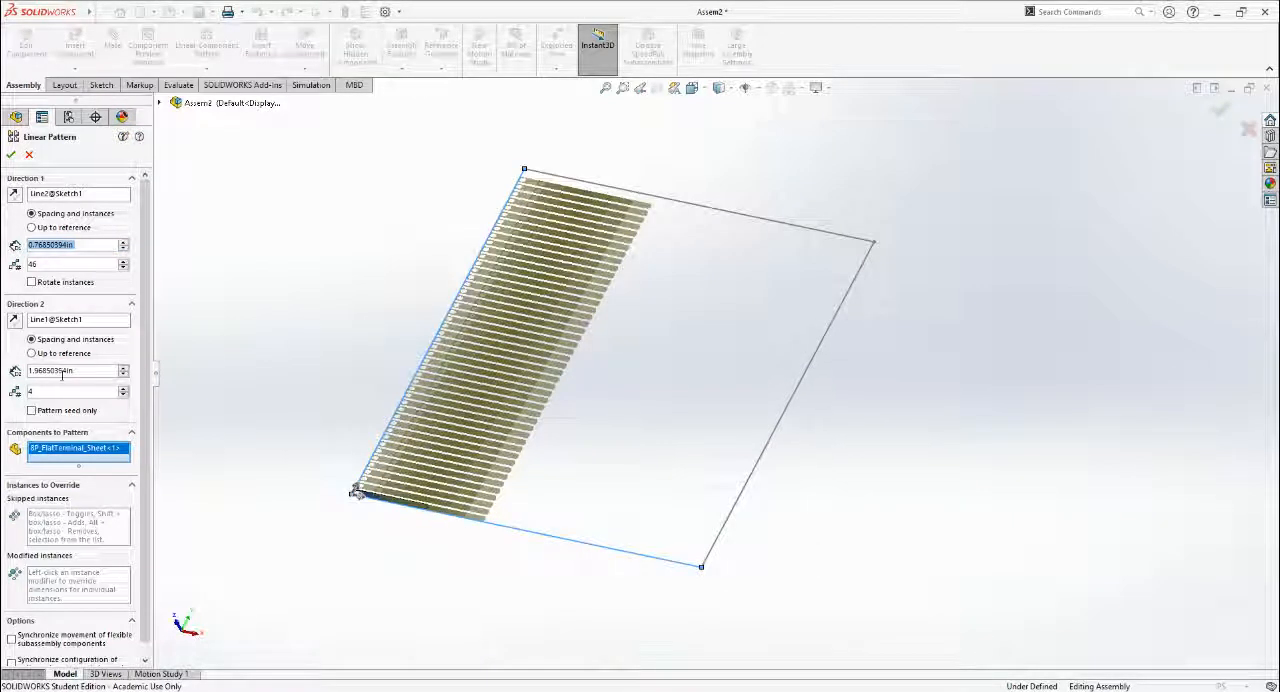
Set Direction 2 spacing and raise the copy count until four columns fill the sheet, then accept LocalPattern1
{"action": "left_click", "coordinate": [122, 368]}
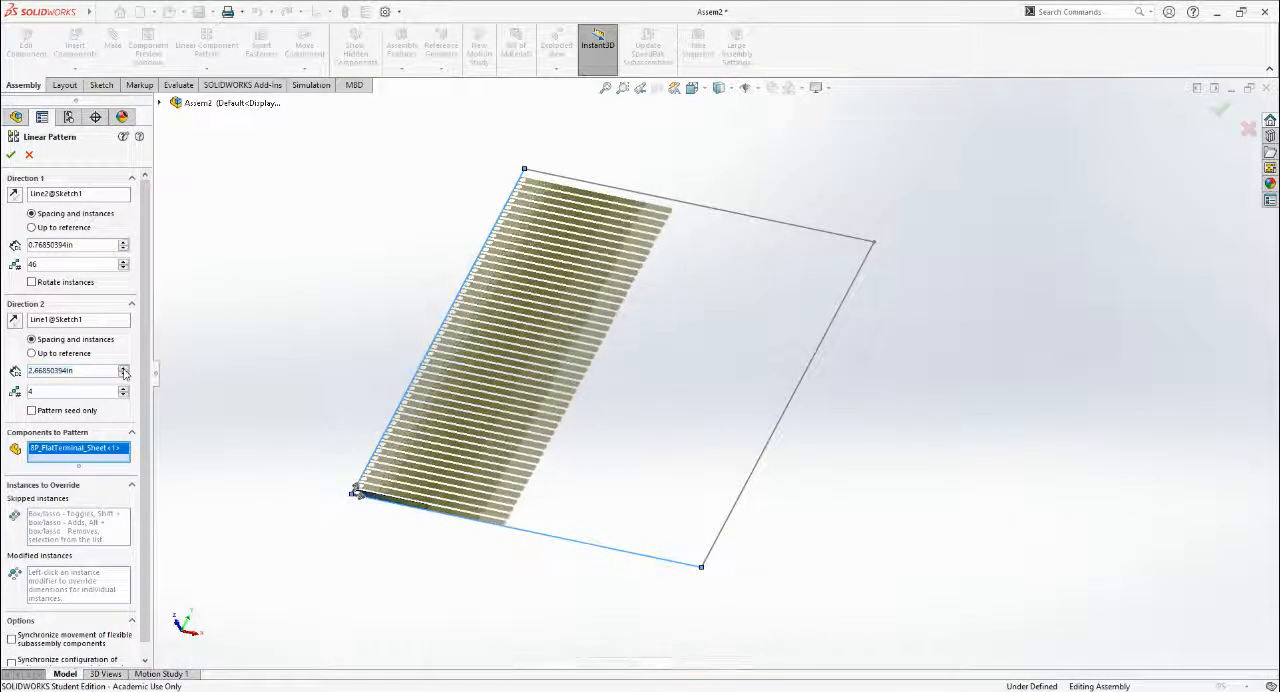
{"action": "left_click", "coordinate": [124, 368]}
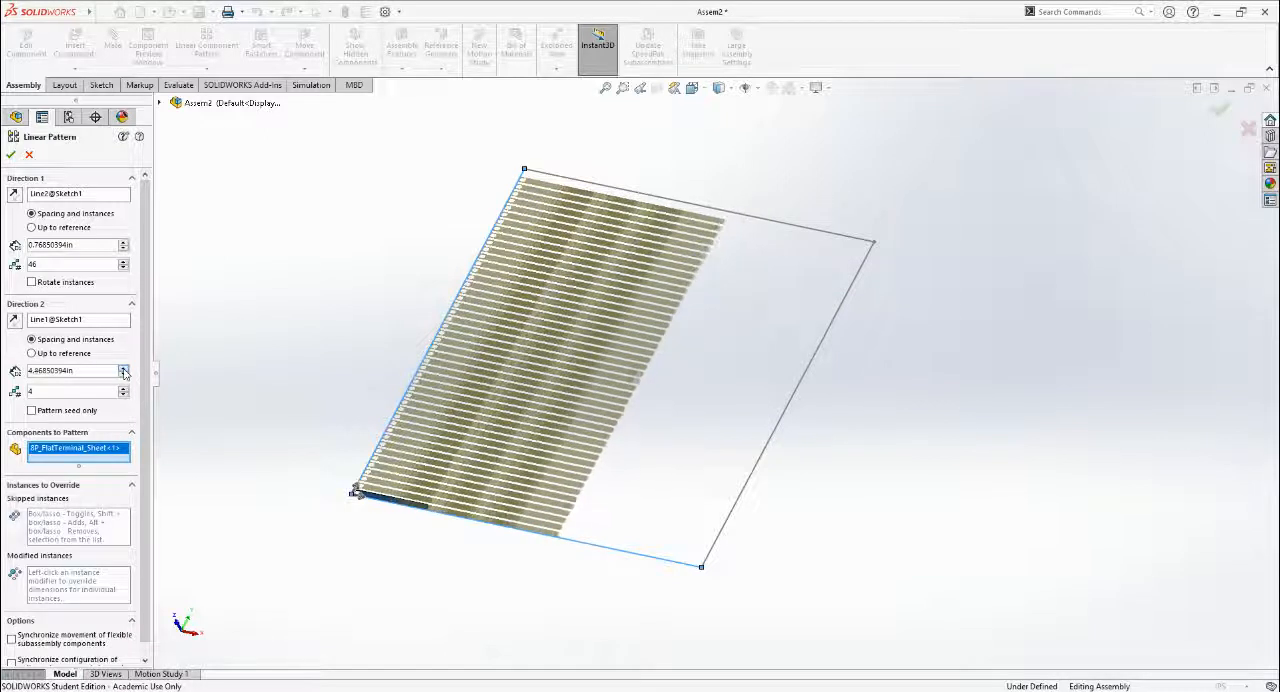
{"action": "left_click", "coordinate": [124, 368]}
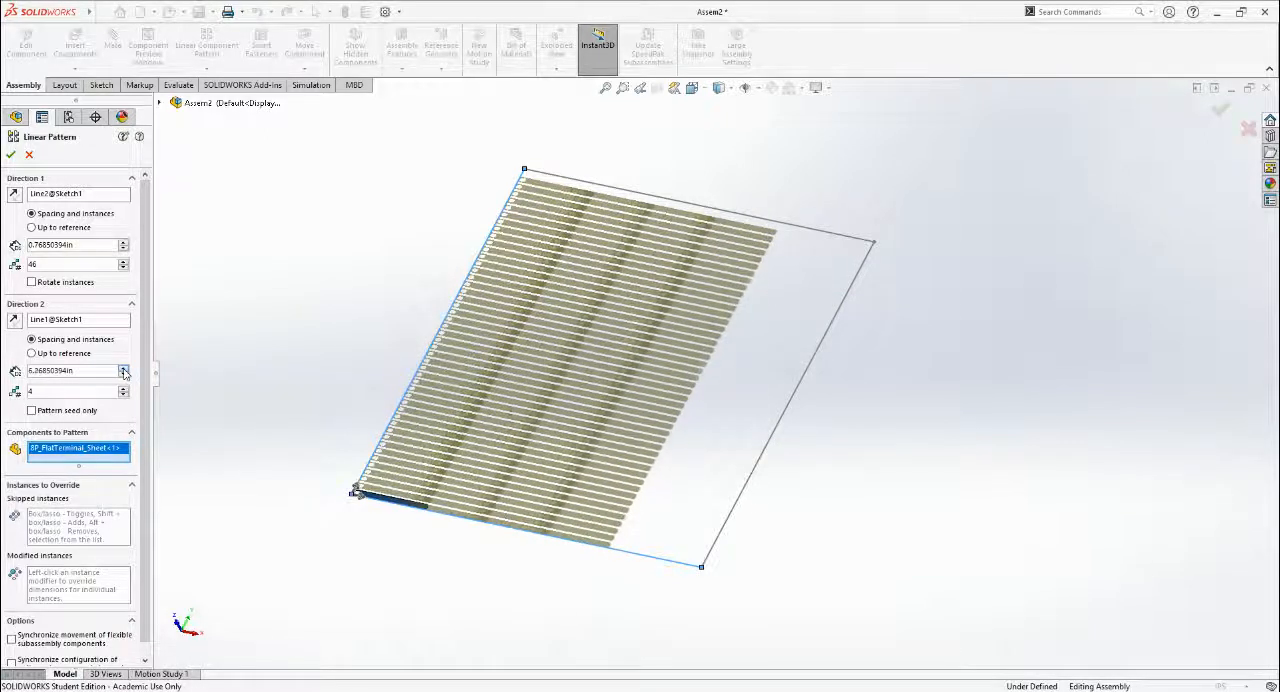
{"action": "left_click", "coordinate": [124, 366]}
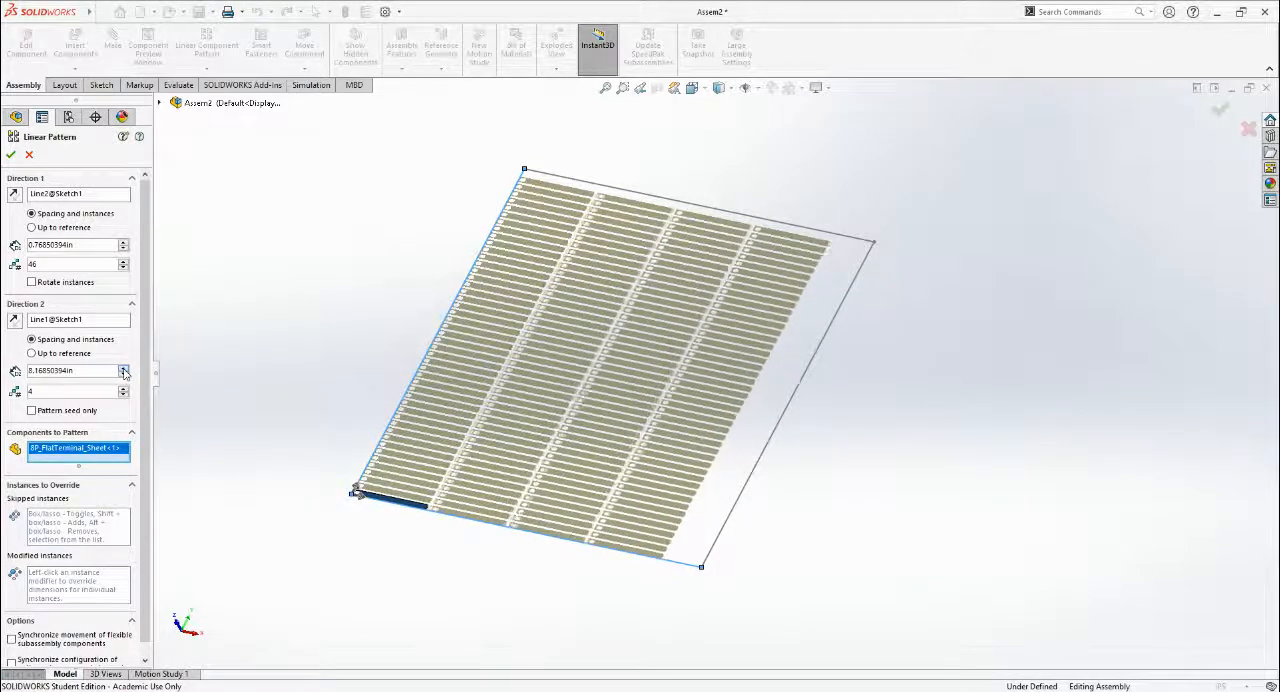
{"action": "left_click", "coordinate": [124, 366]}
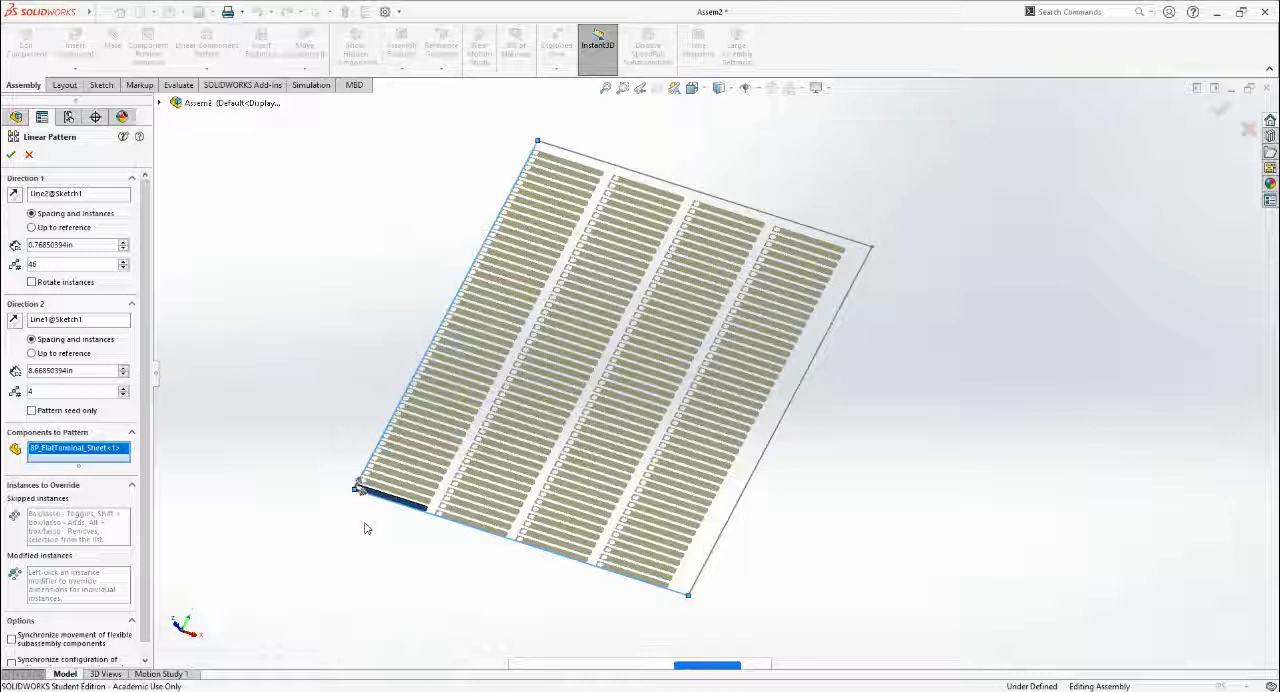
{"action": "mouse_move", "coordinate": [704, 350]}
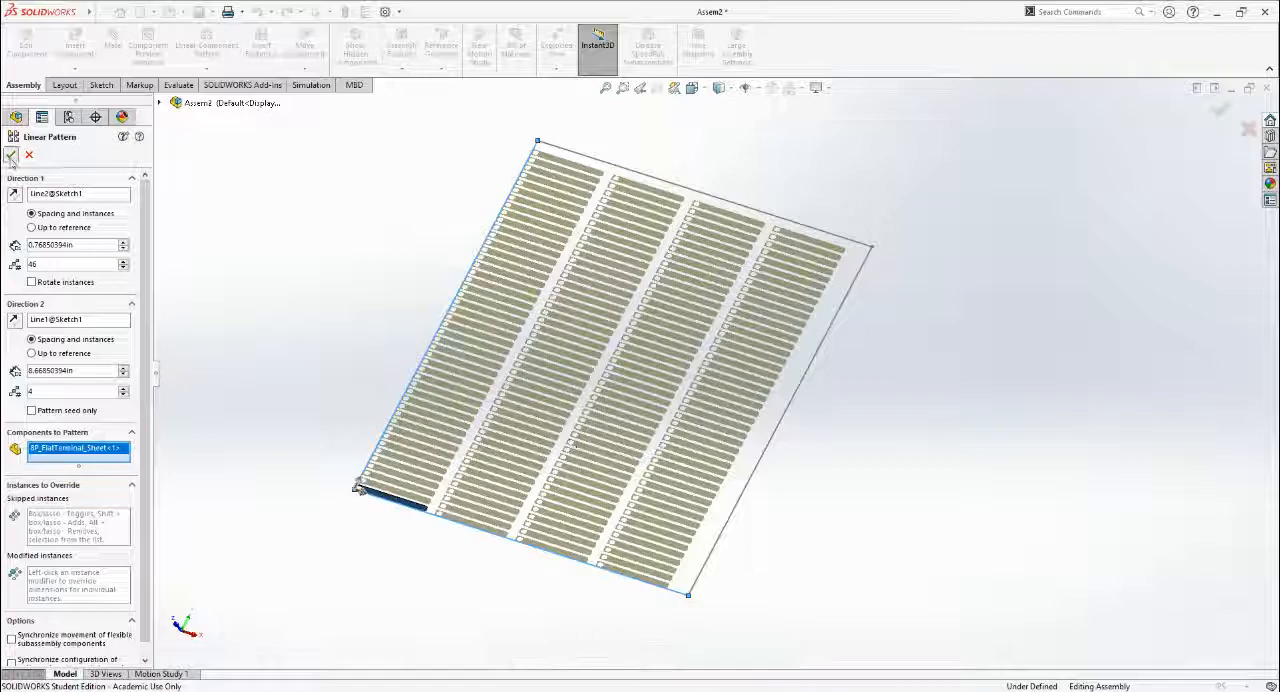
{"action": "left_click", "coordinate": [12, 156]}
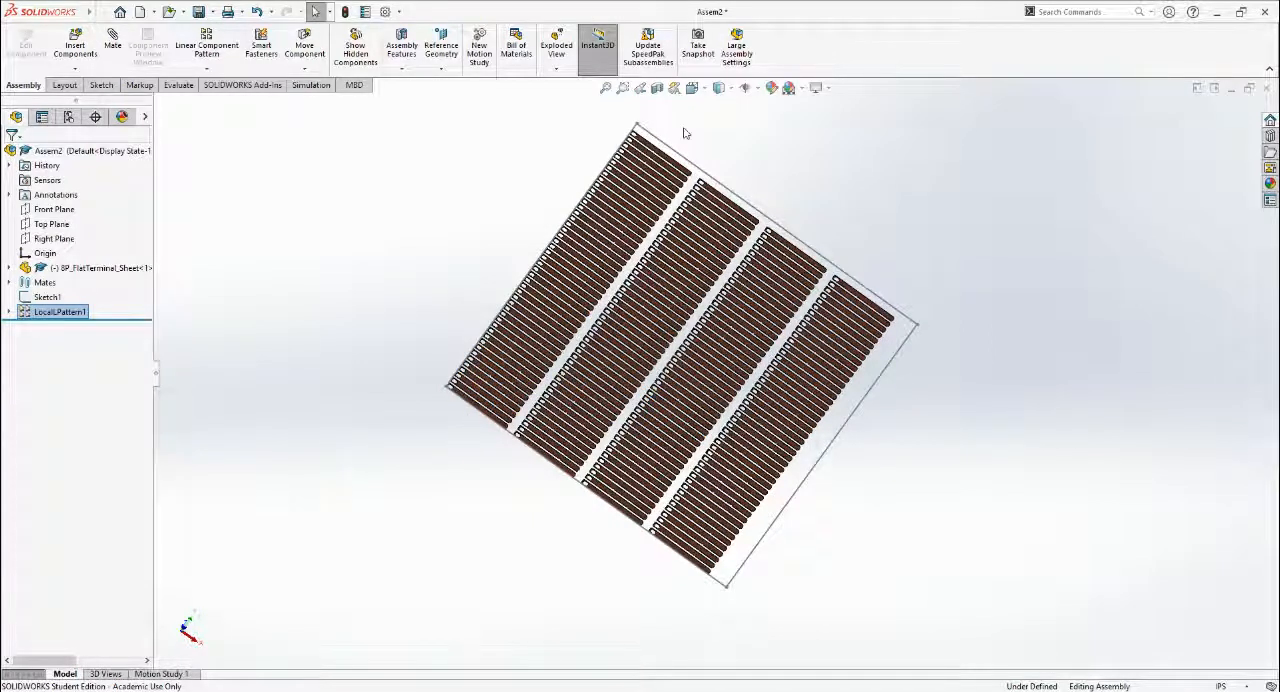
{"action": "mouse_move", "coordinate": [536, 500]}
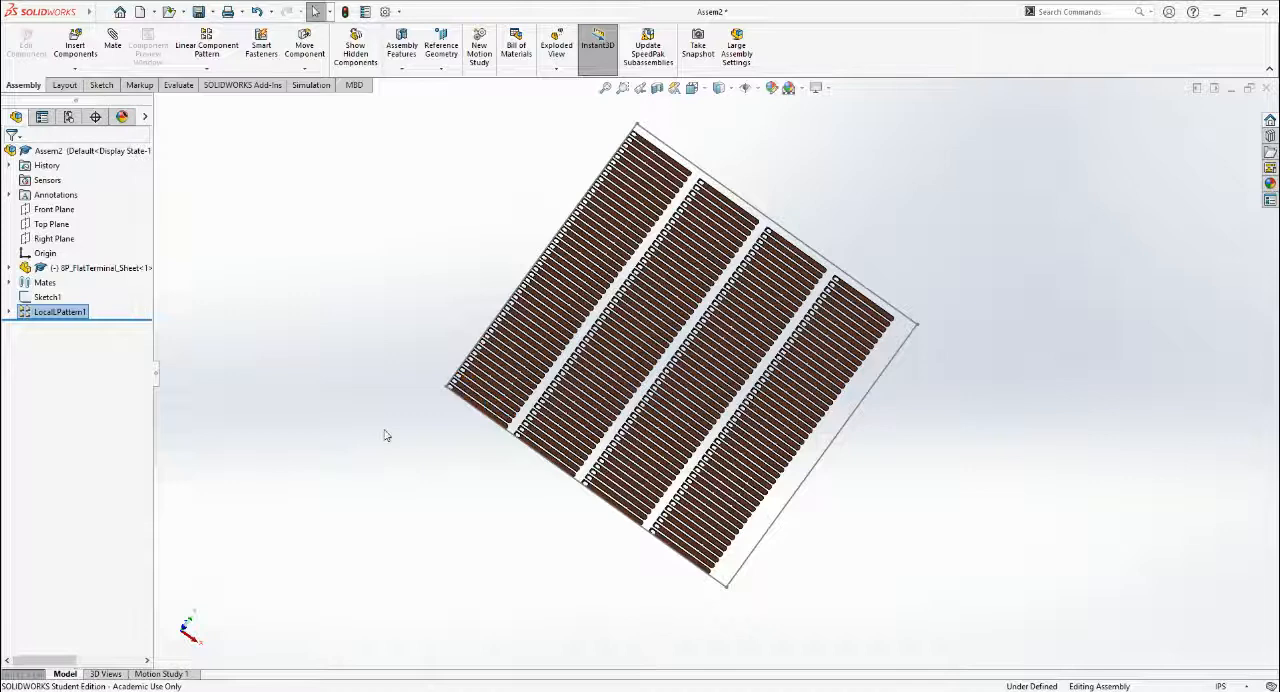
Delete Sketch1, the 36 by 36 layout square, confirming the removal
{"action": "left_click", "coordinate": [48, 296]}
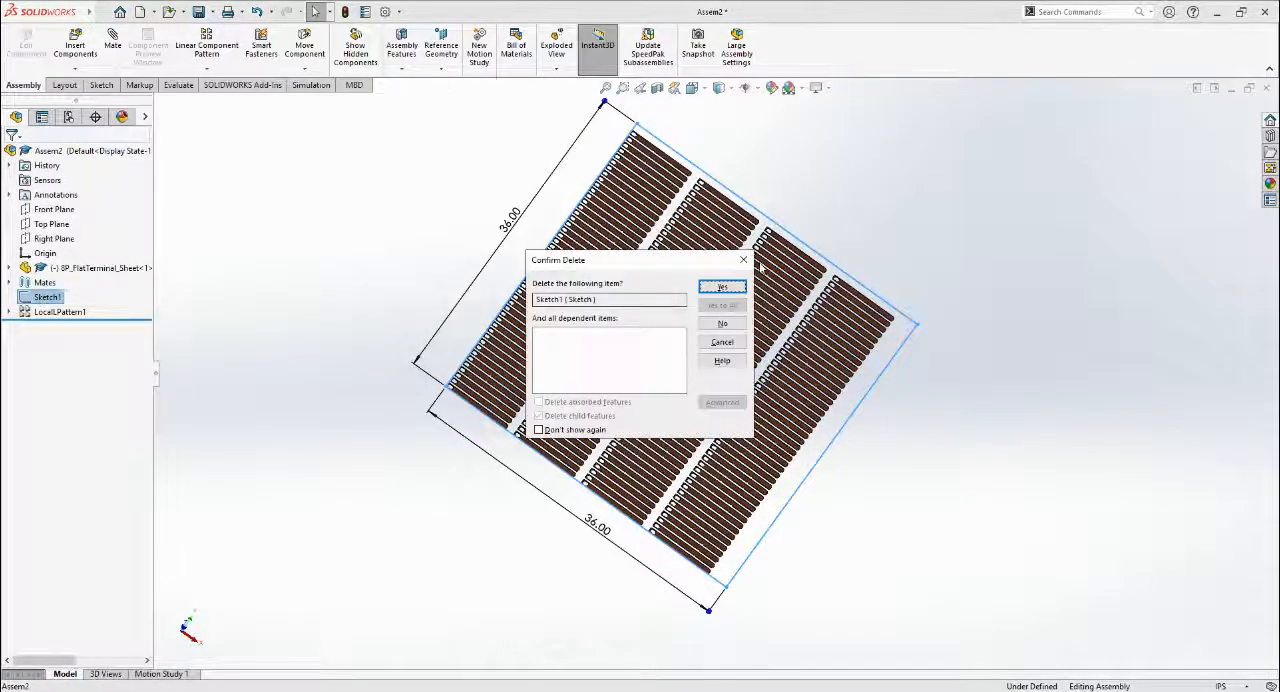
{"action": "left_click", "coordinate": [720, 288]}
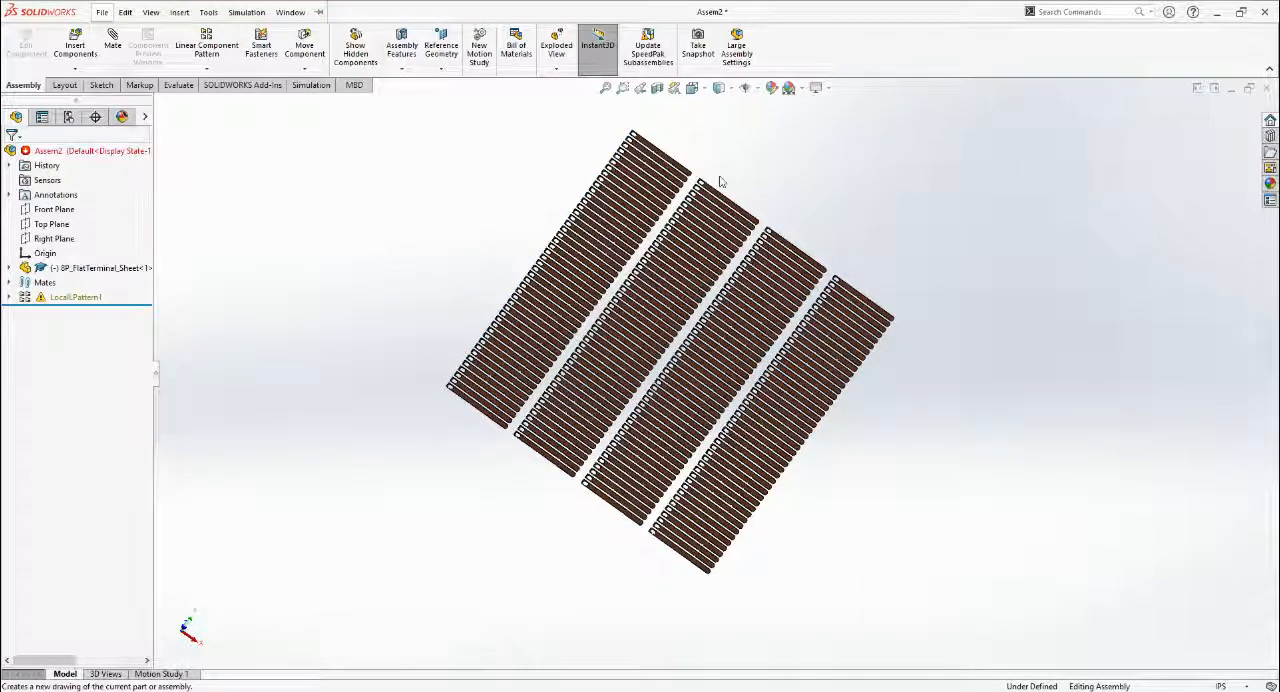
{"action": "mouse_move", "coordinate": [344, 208]}
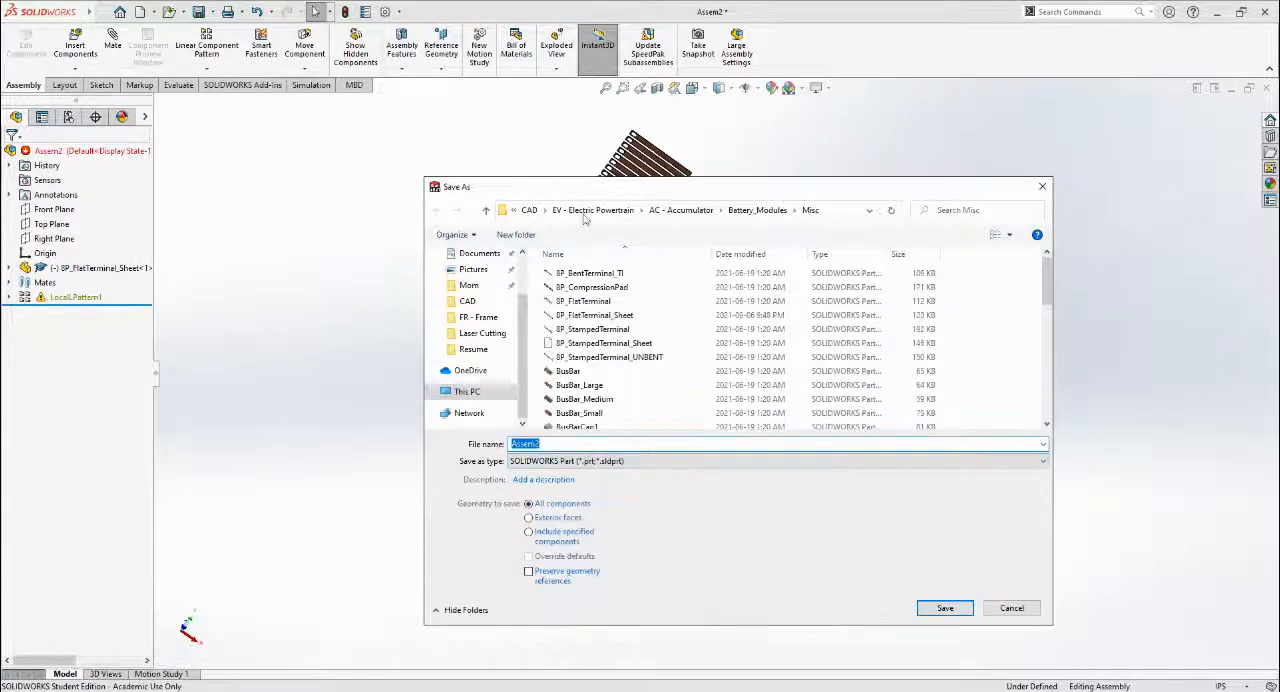
Save the patterned assembly as a SOLIDWORKS Part file so each terminal copy becomes a solid body
{"action": "scroll", "scroll_direction": "up", "scroll_amount": 3}
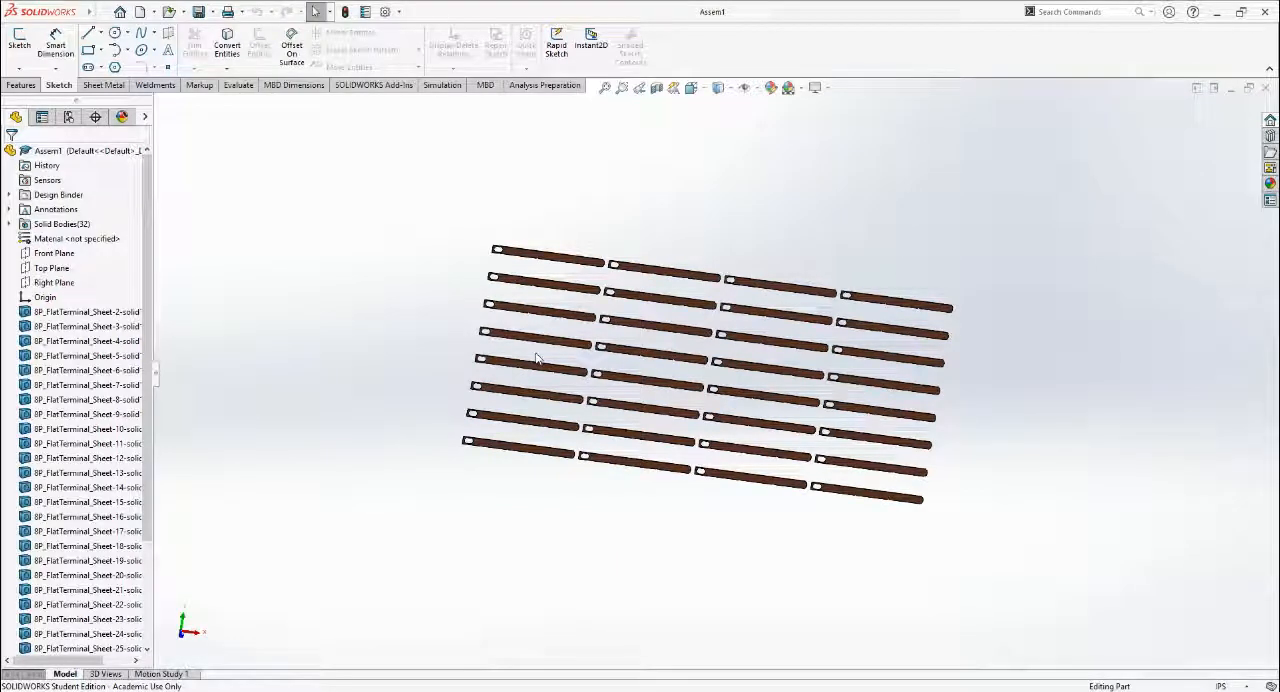
{"action": "mouse_move", "coordinate": [384, 196]}
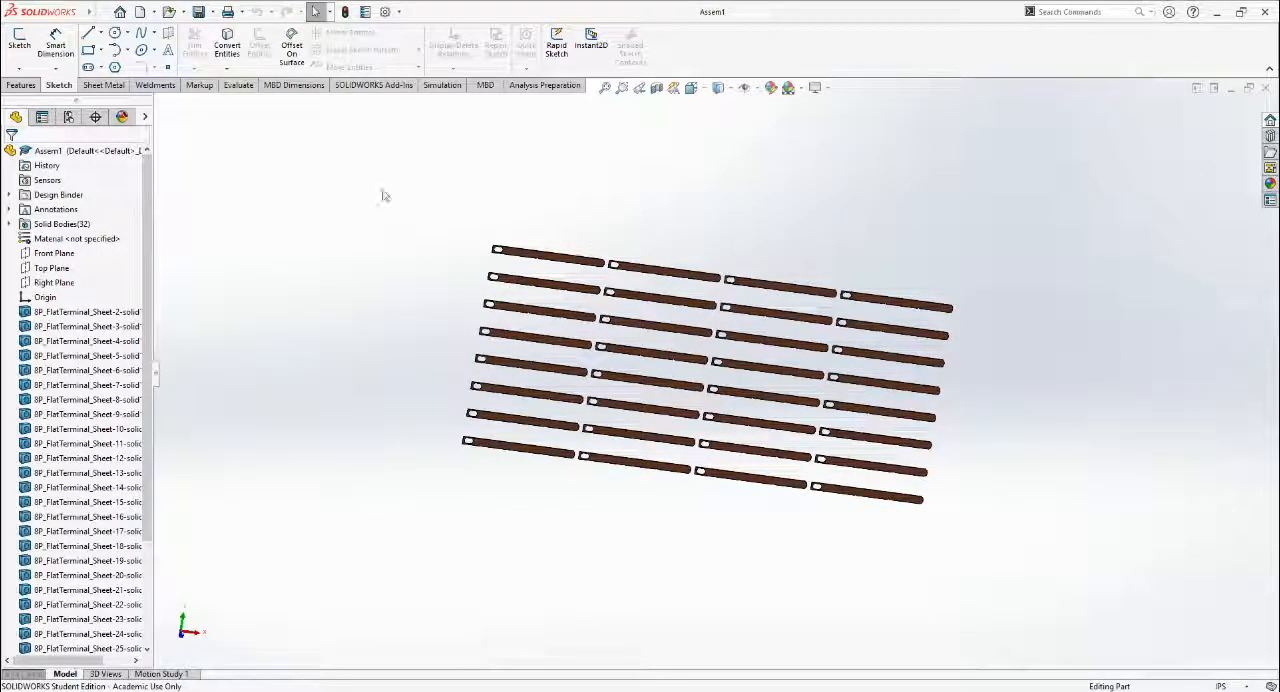
{"action": "mouse_move", "coordinate": [100, 12]}
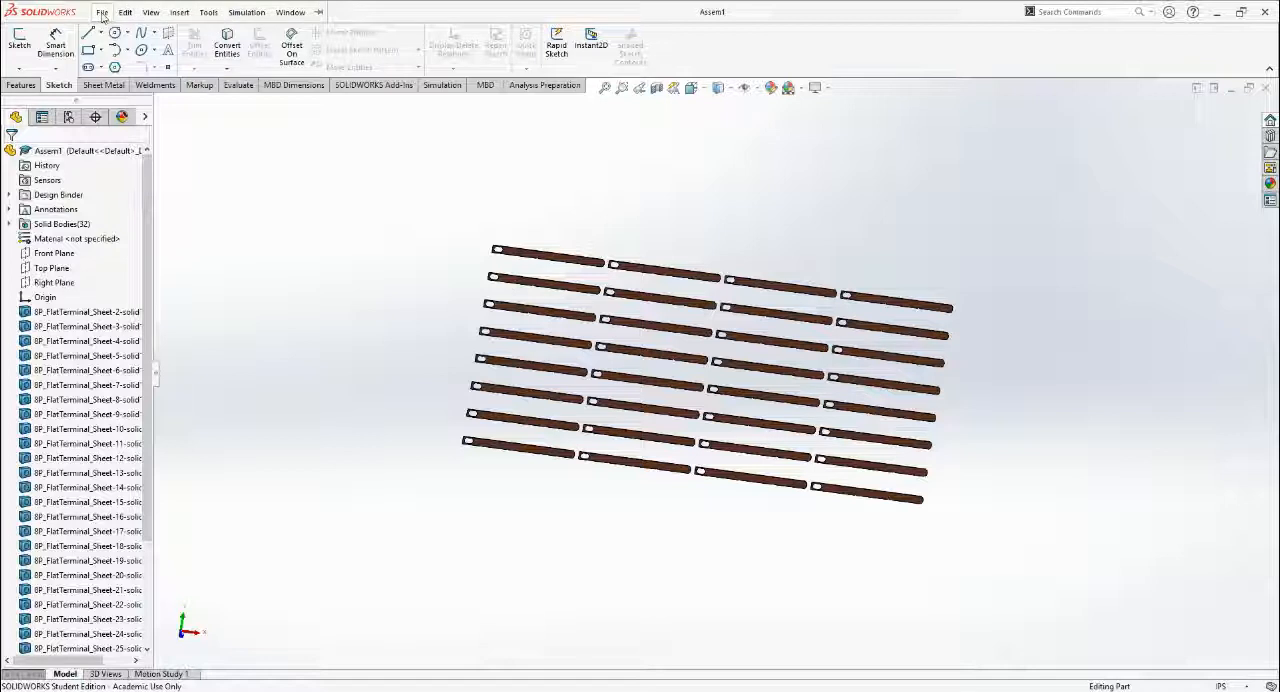
{"action": "mouse_move", "coordinate": [564, 264]}
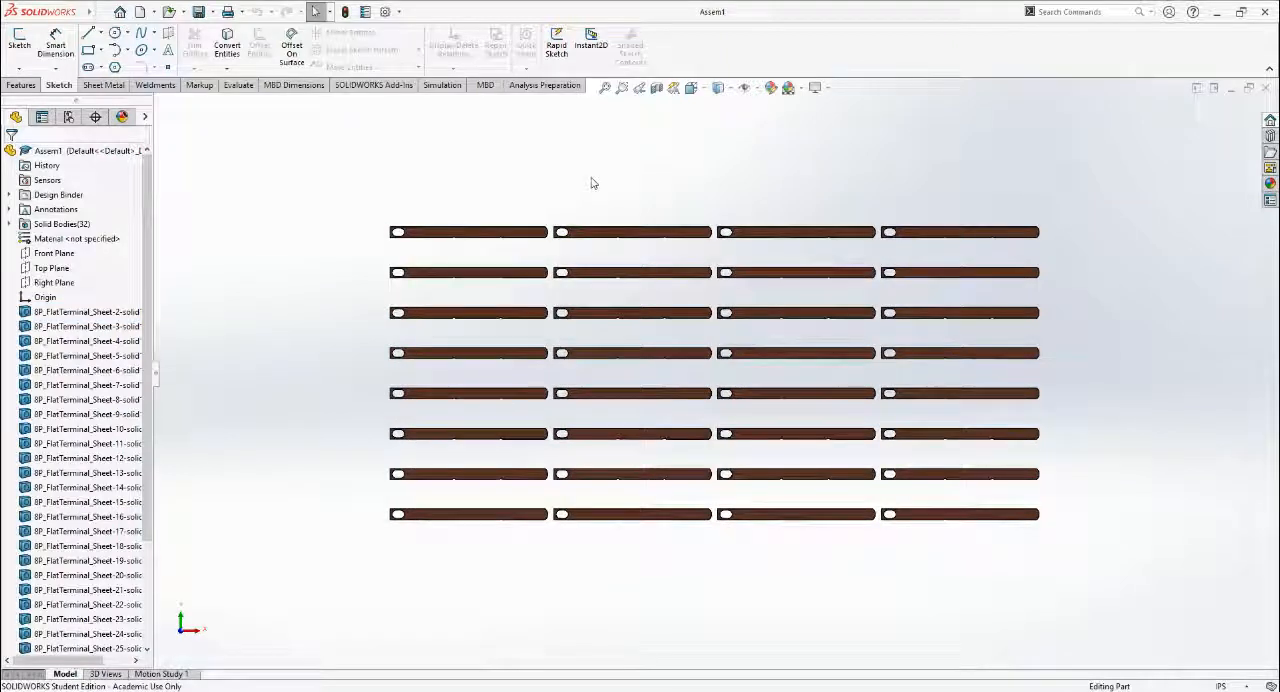
{"action": "mouse_move", "coordinate": [608, 188]}
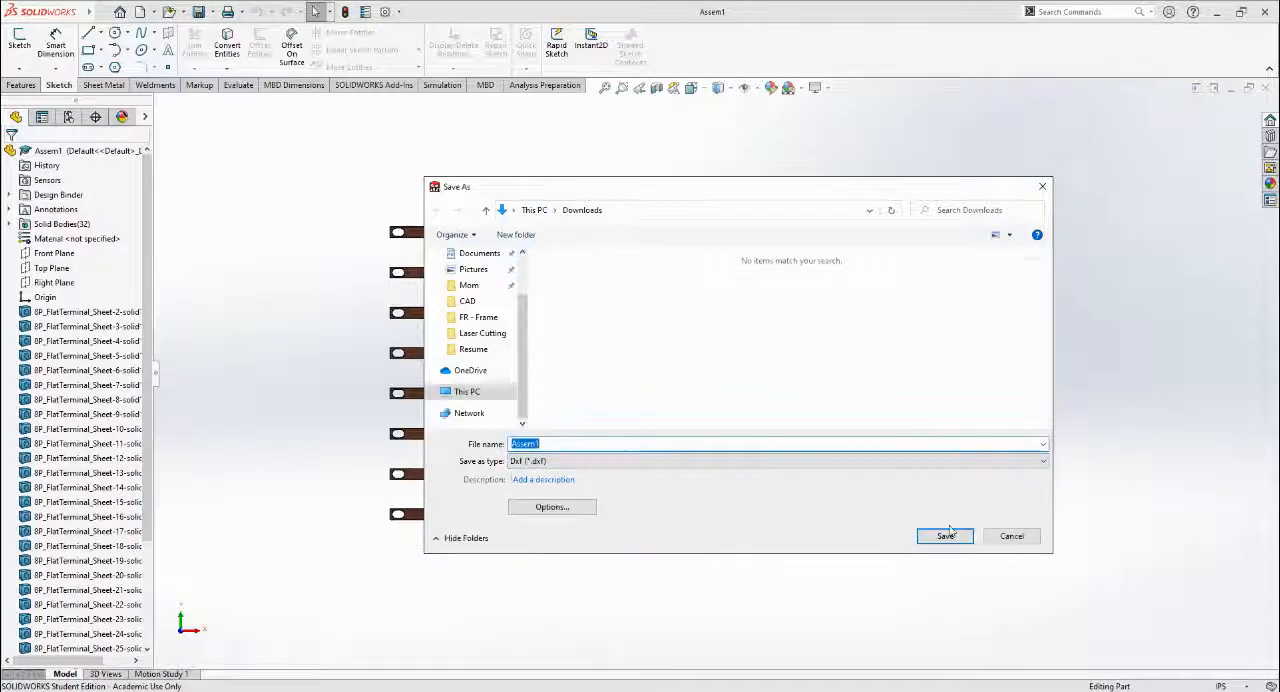
Save the part as DXF in Downloads using only the *Current annotation view, reaching the cleanup preview
{"action": "left_click", "coordinate": [944, 536]}
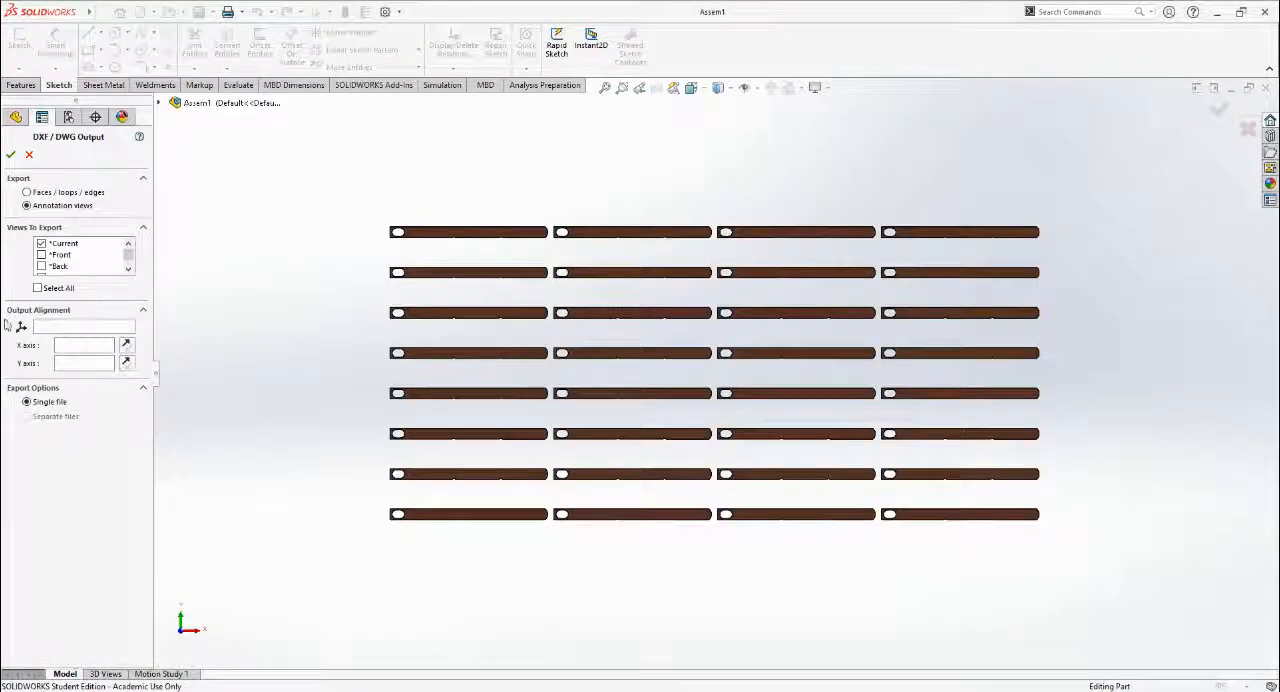
{"action": "left_click", "coordinate": [42, 242]}
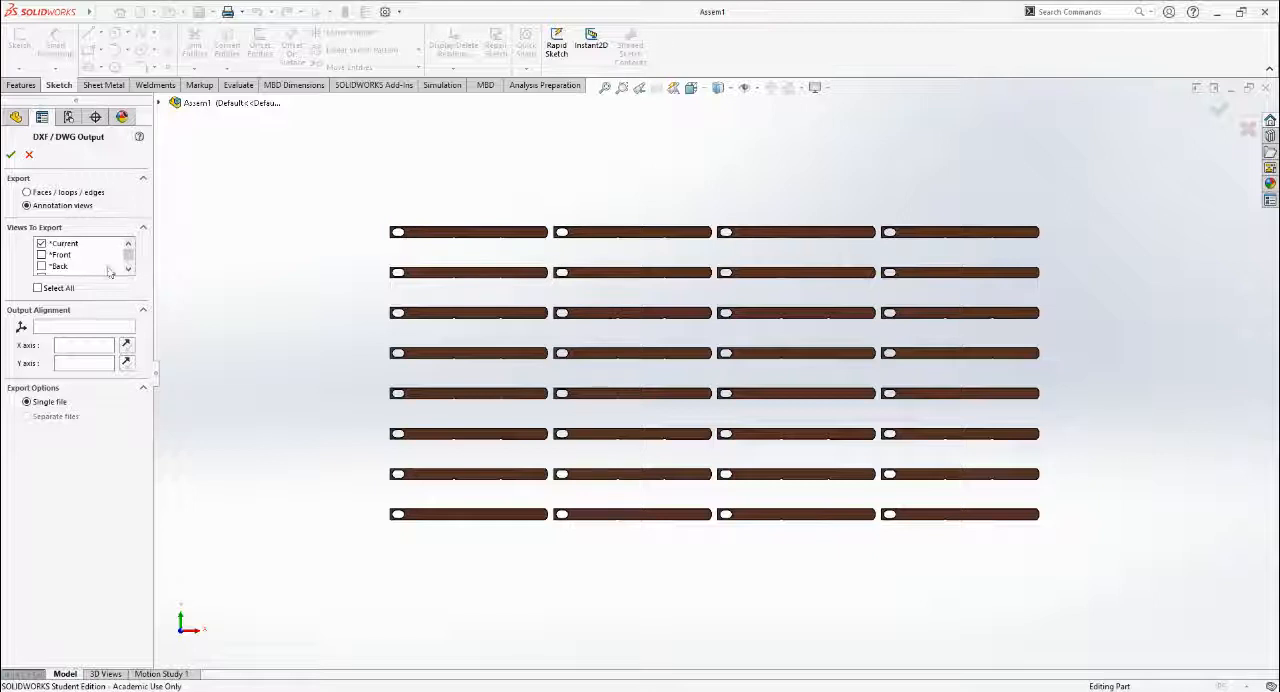
{"action": "left_click", "coordinate": [128, 244]}
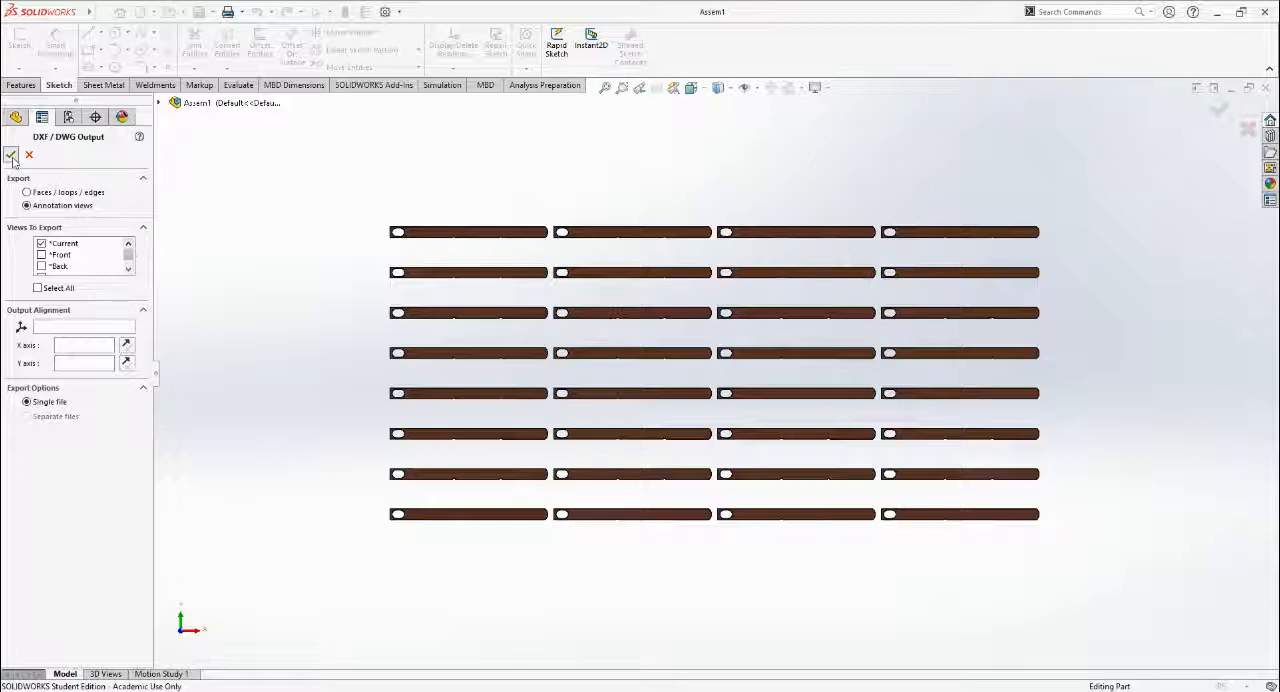
{"action": "left_click", "coordinate": [12, 156]}
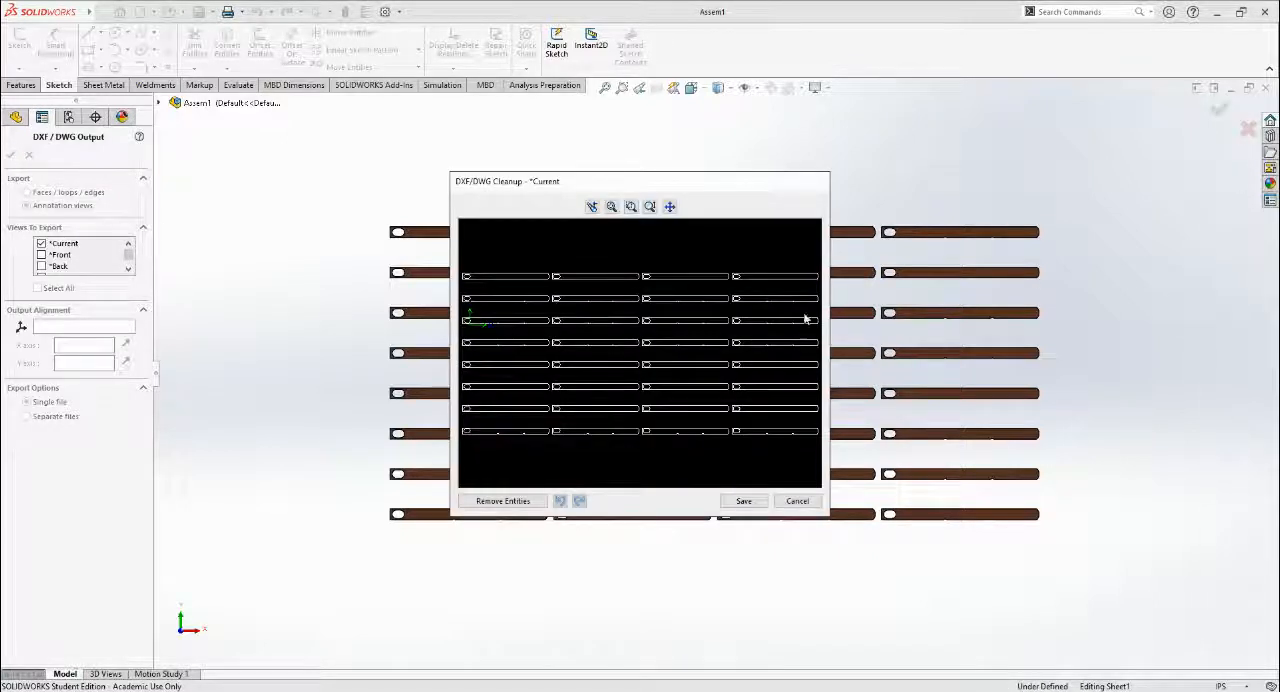